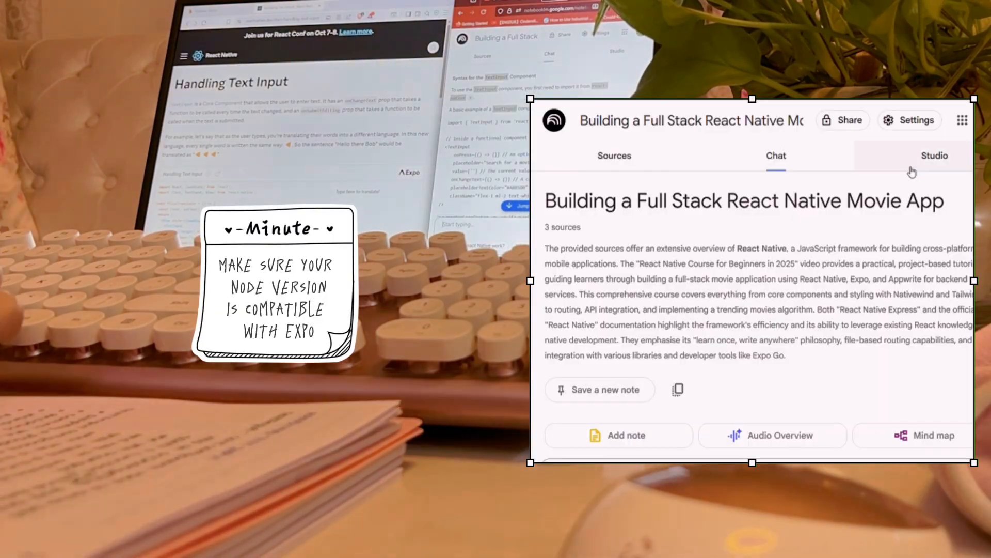
Play the 'Deconstructing Your React Native App' audio overview from the Studio panel.
{"action": "left_click", "coordinate": [933, 156]}
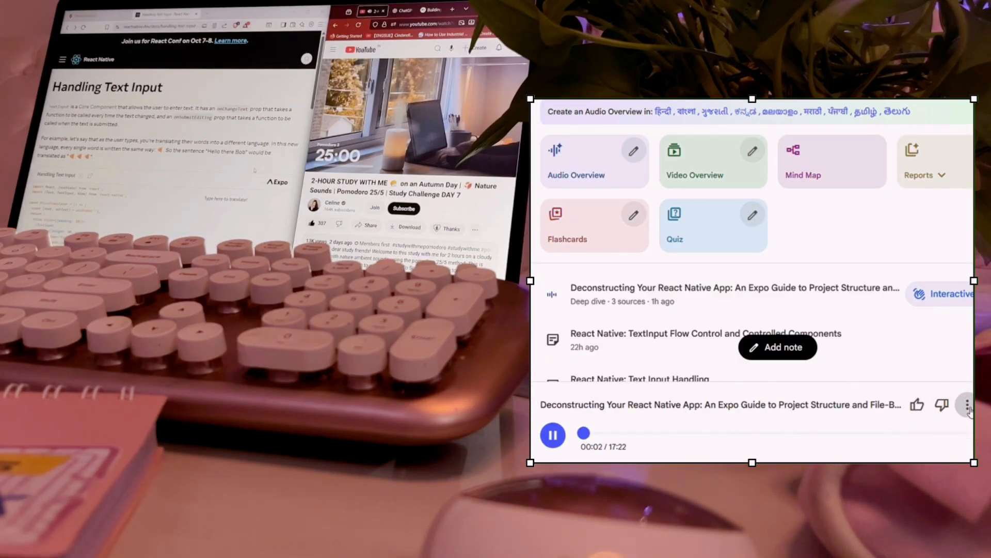
{"action": "left_click", "coordinate": [967, 405]}
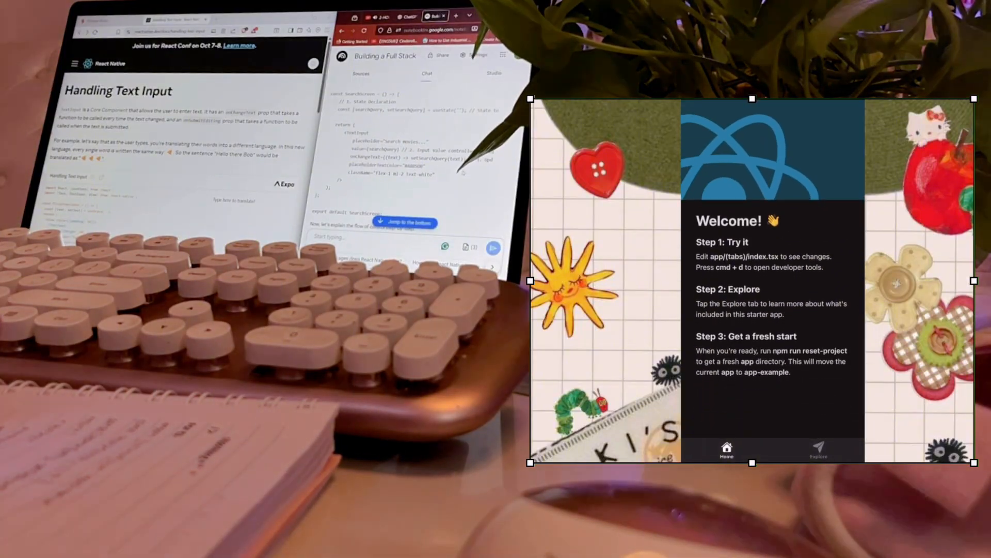
Replace the home screen title ThemedText on line 20 with 'This is JOROI'.
{"action": "left_click", "coordinate": [818, 450]}
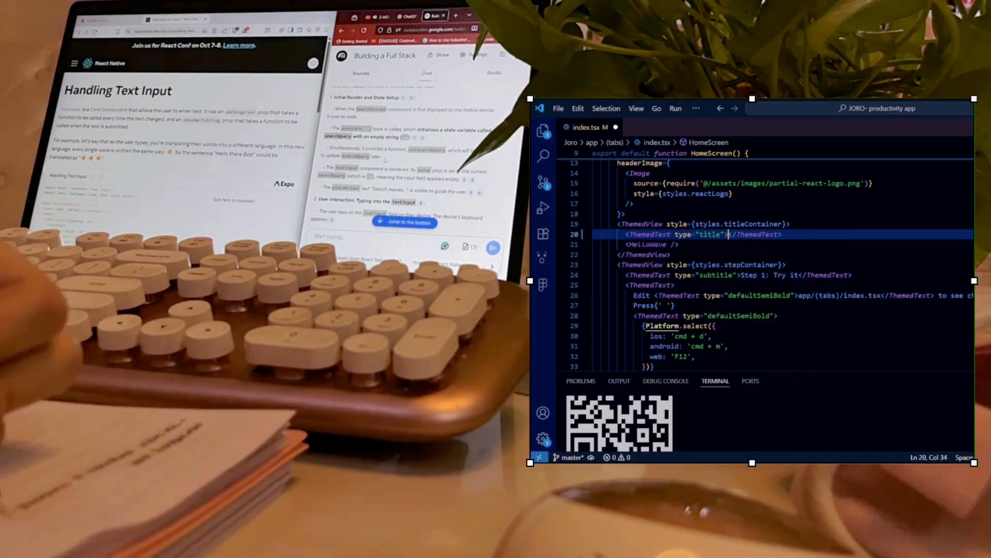
{"action": "type", "text": "This is JOROI"}
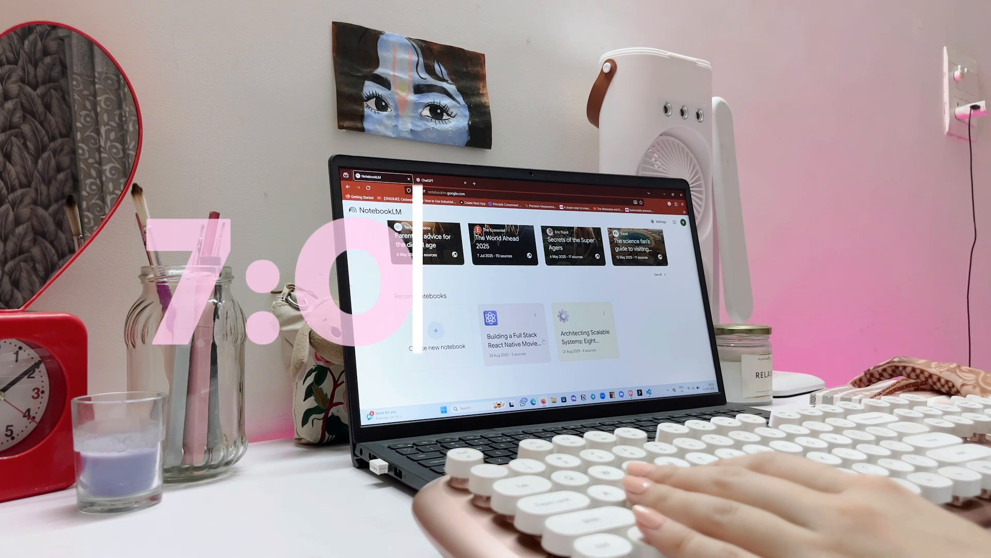
Open the 'Building a Full Stack React Native Movie App' notebook card.
{"action": "left_click", "coordinate": [514, 331]}
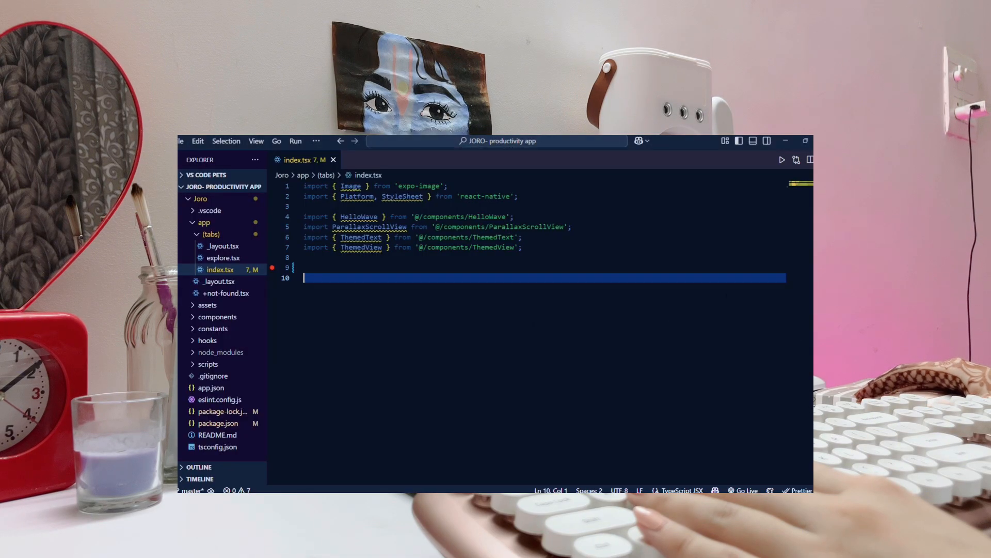
Import TextInput and useState, and declare AddText with addInput/setAddInput state.
{"action": "type", "text": "import {TextInput} from 'react-native';"}
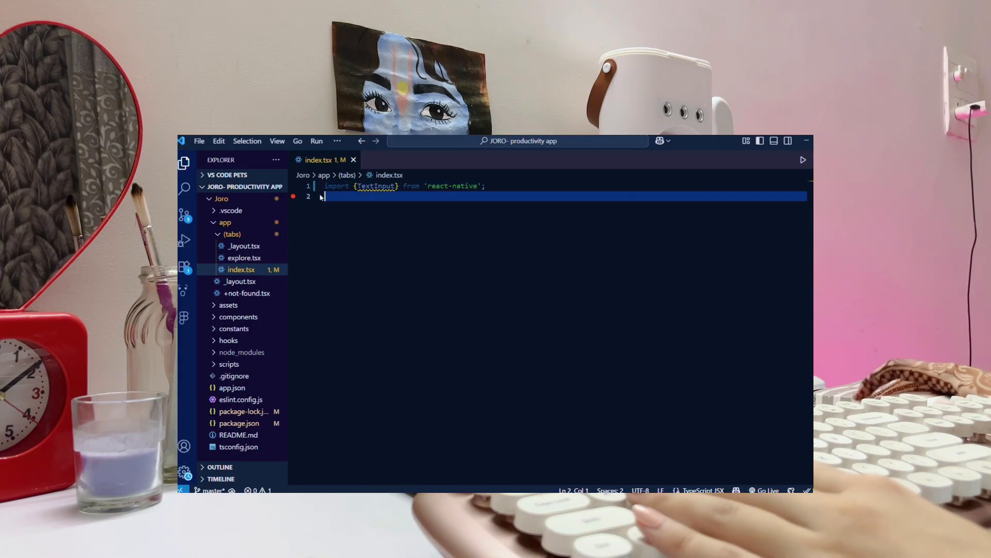
{"action": "type", "text": "const AddText = () =>{"}
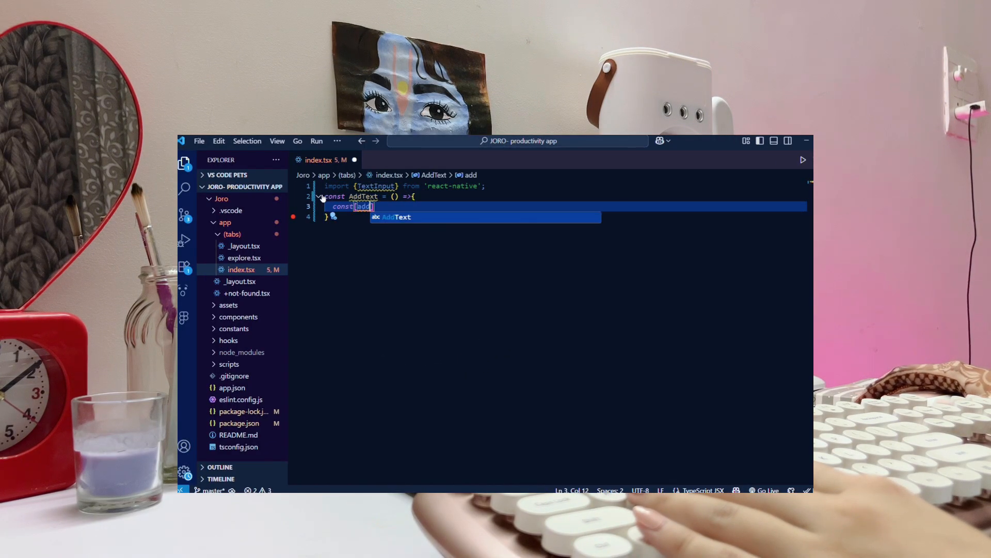
{"action": "type", "text": "[addInput, setAddInput] = usestate()"}
{"action": "type", "text": "import"}
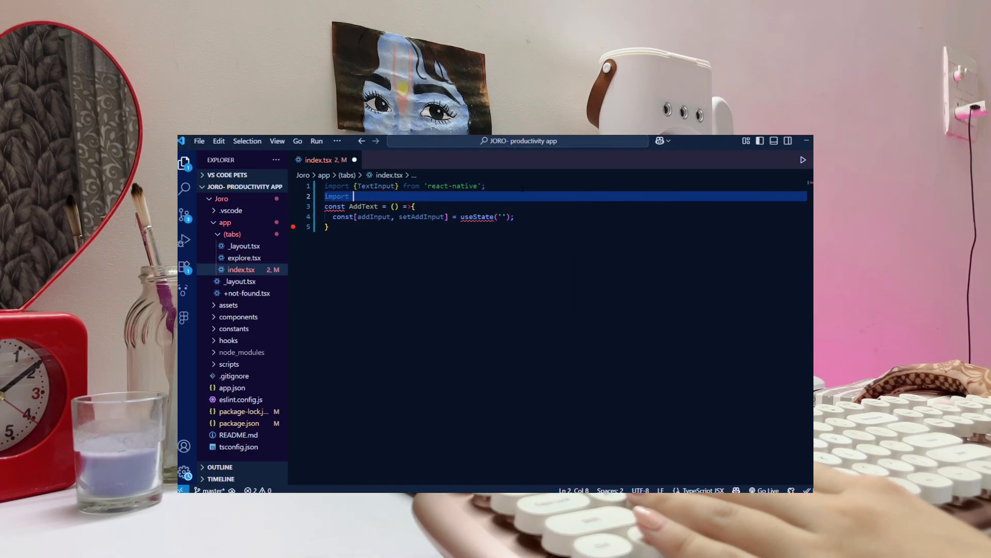
{"action": "type", "text": "{ useState } from 'react';"}
{"action": "type", "text": "onChangeText={(te"}
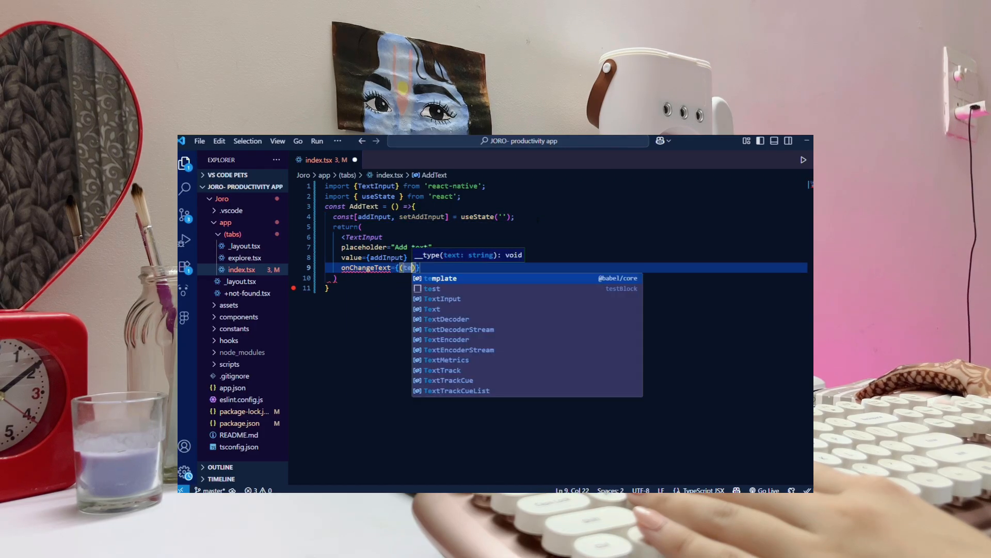
Return a TextInput with onChangeText, placeholder and className 'flex-1 ml-2 text-white'.
{"action": "type", "text": "(text)=>setSear"}
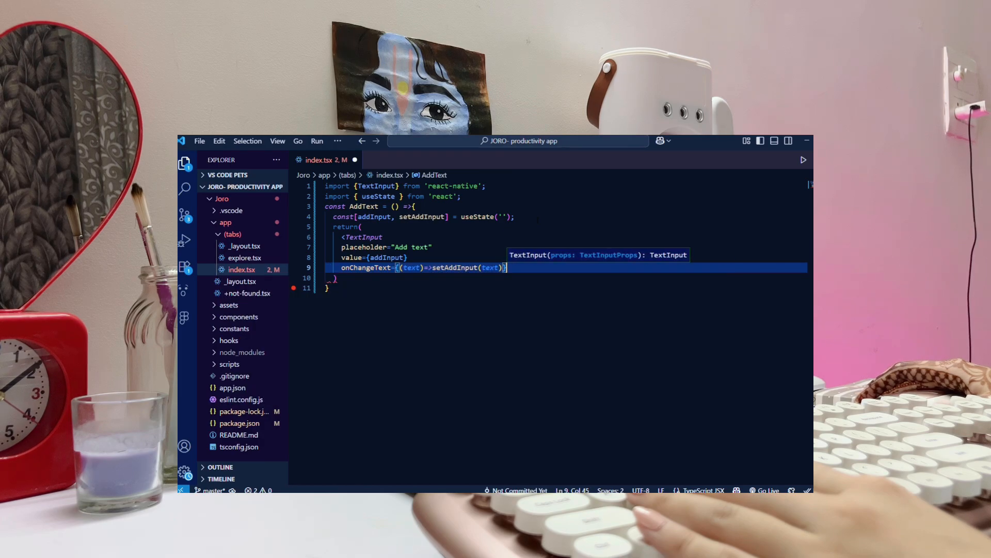
{"action": "type", "text": "placeholderTextColor=\"#A8B5DB"}
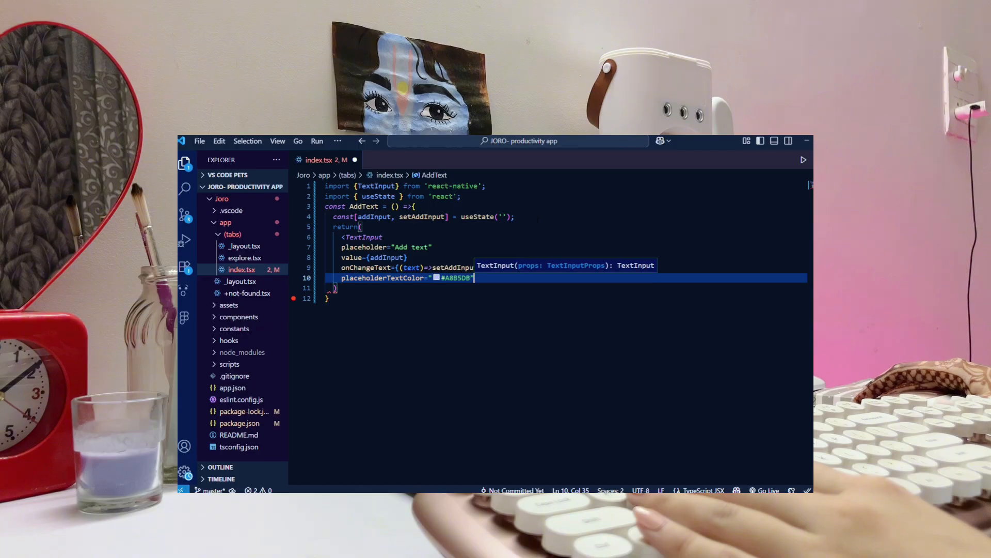
{"action": "type", "text": "className=\"flex-1\""}
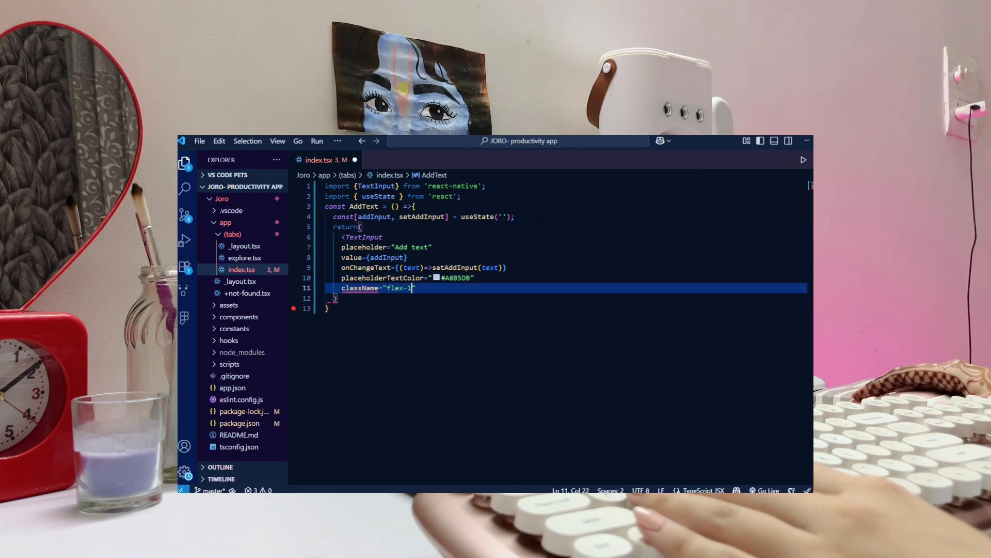
{"action": "type", "text": "ml-2 text-white"}
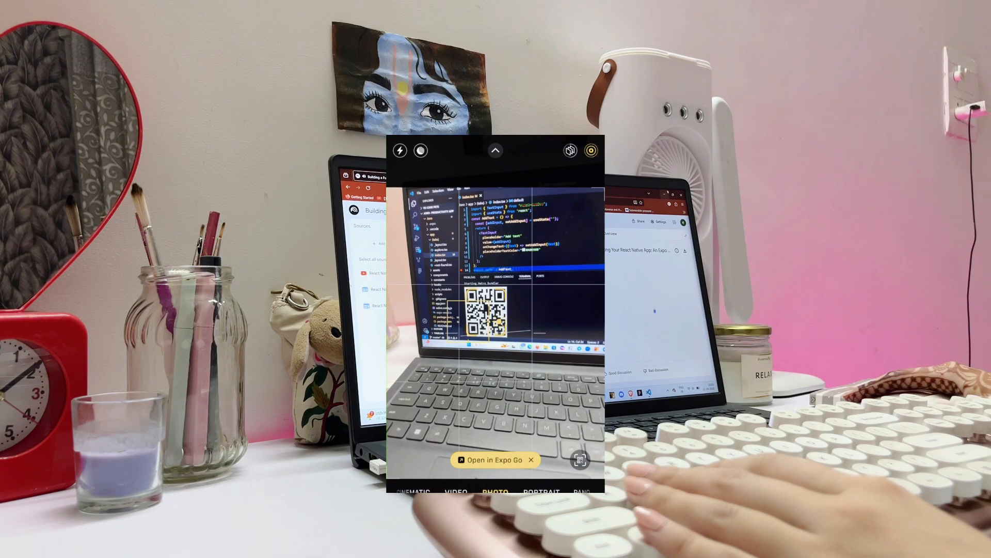
Launch the scanned project in Expo Go and retry after the SDK 53 vs 54 incompatibility error.
{"action": "left_click", "coordinate": [492, 459]}
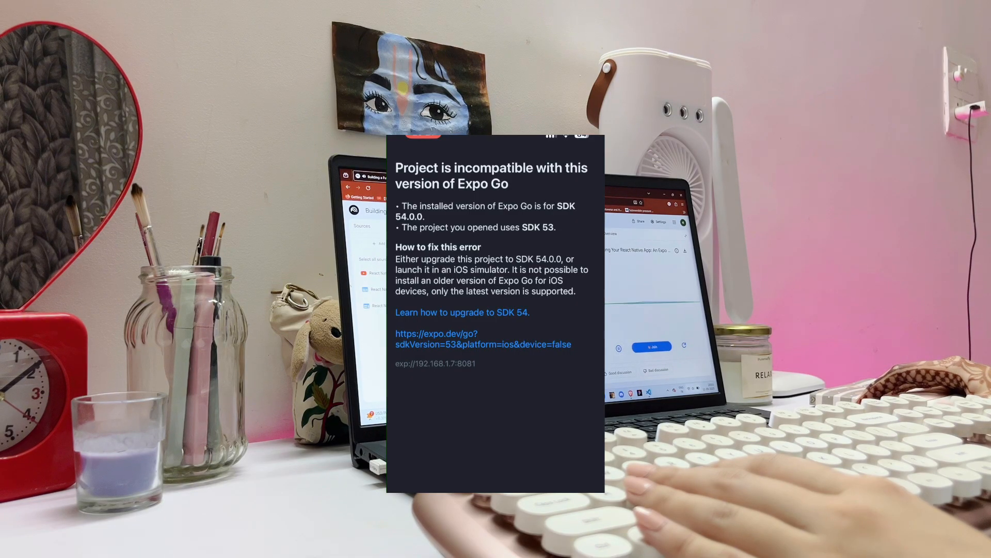
{"action": "left_click", "coordinate": [461, 312]}
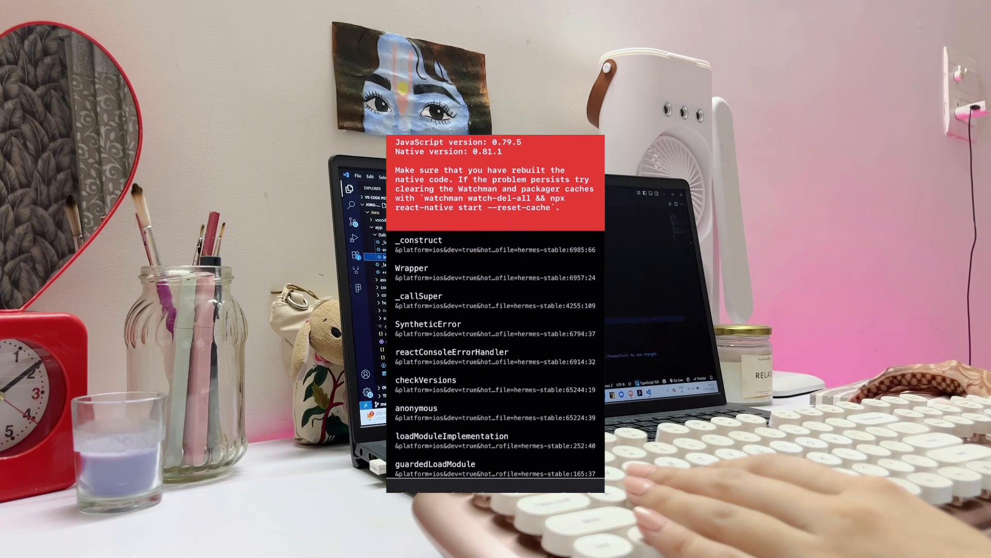
{"action": "scroll", "scroll_direction": "down", "scroll_amount": 3}
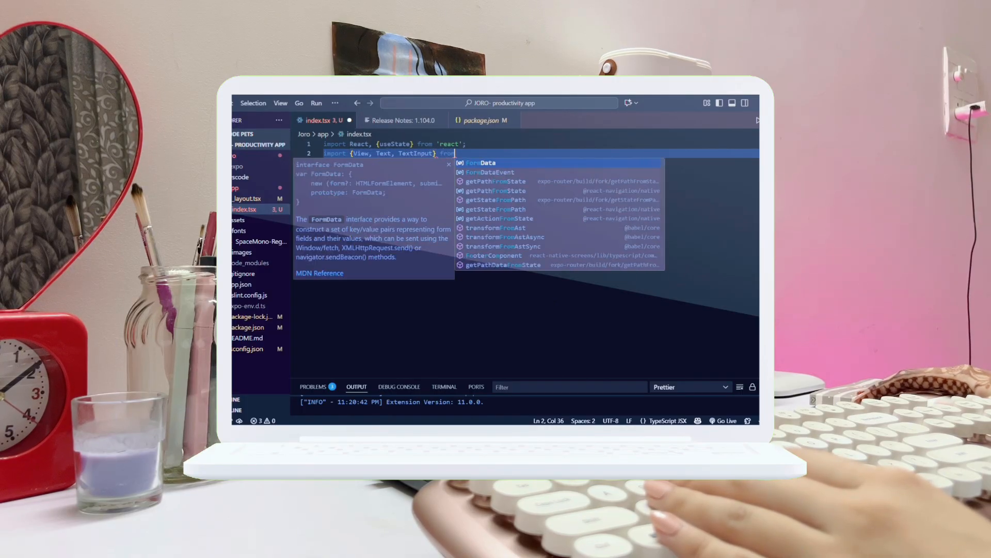
Finish the react-native import and declare assignments state with useState.
{"action": "type", "text": "\"react-native\";"}
{"action": "type", "text": "const HomeScreen = ()=>{"}
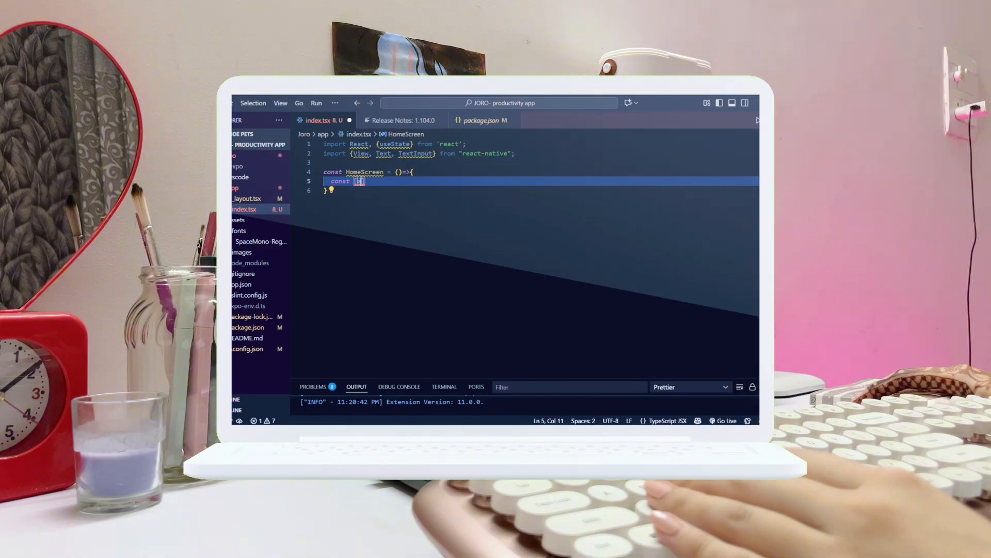
{"action": "type", "text": "[assignments, setAssignments]"}
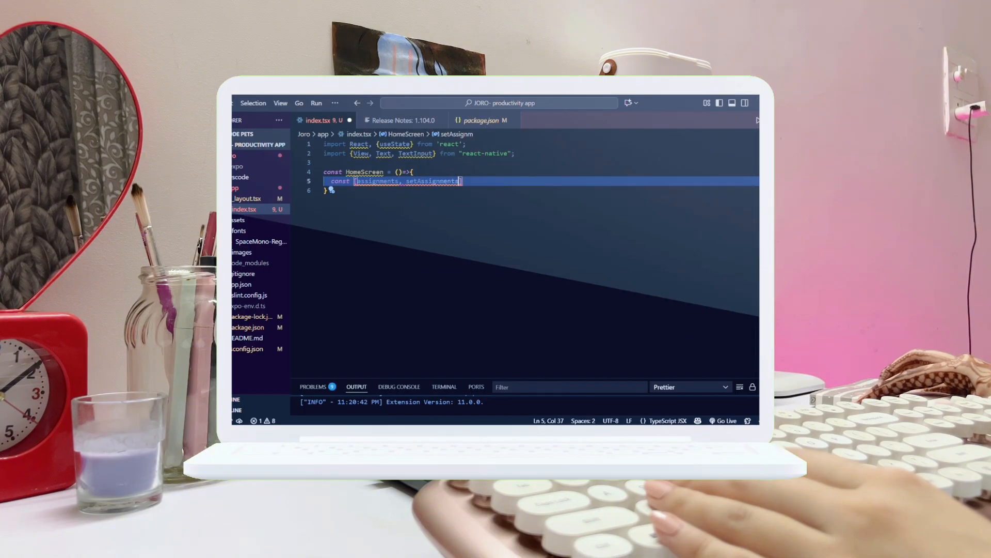
{"action": "type", "text": "= useState()"}
{"action": "type", "text": "const [newAssignment, setNewAssignment] = useState([]);"}
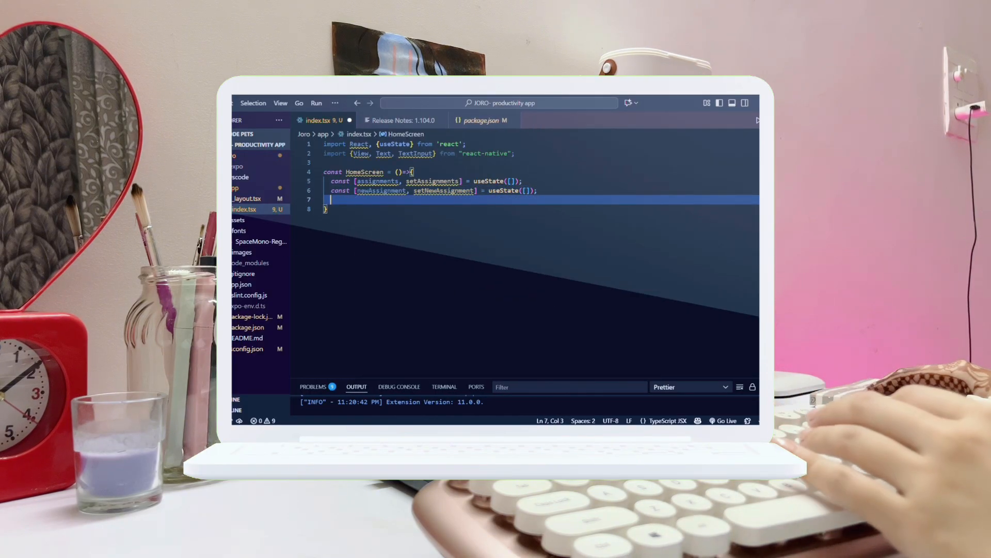
Write addAssignment appending a trimmed entry with a Date.now().toString() id to assignments.
{"action": "type", "text": "const addAssignment = () => {"}
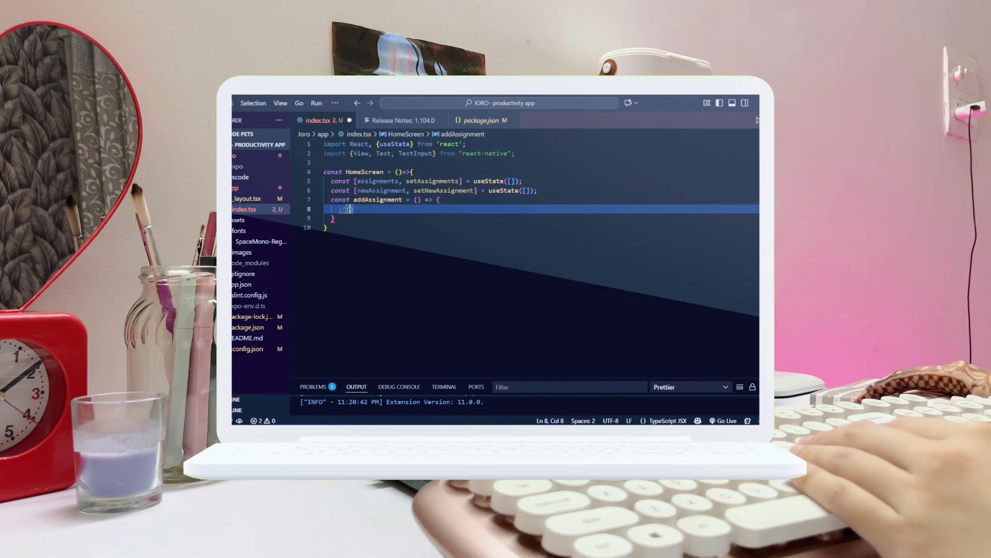
{"action": "type", "text": "newAssignment.trim()"}
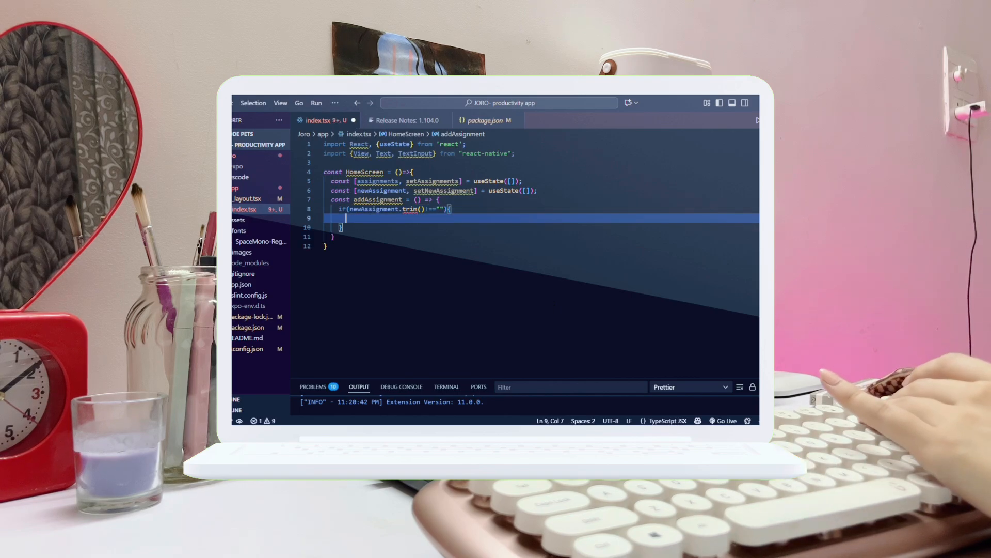
{"action": "type", "text": "setAssignment9["}
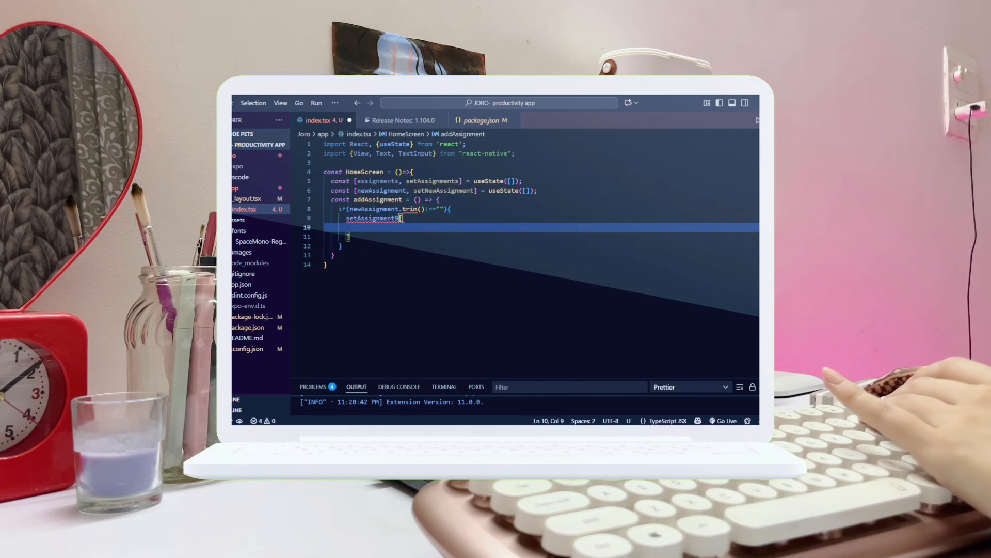
{"action": "type", "text": "...assignments,"}
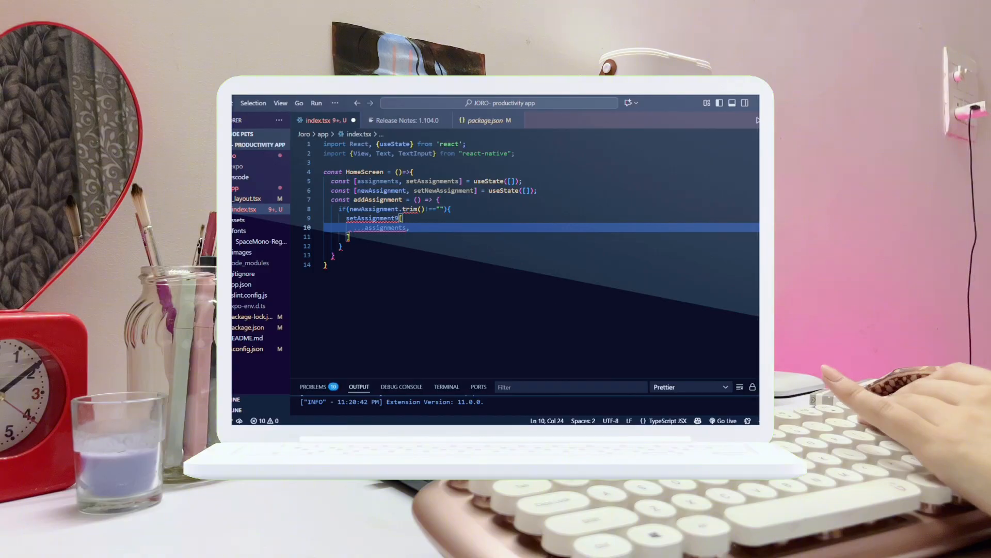
{"action": "key", "text": "Backspace"}
{"action": "type", "text": "{id:Date.now("}
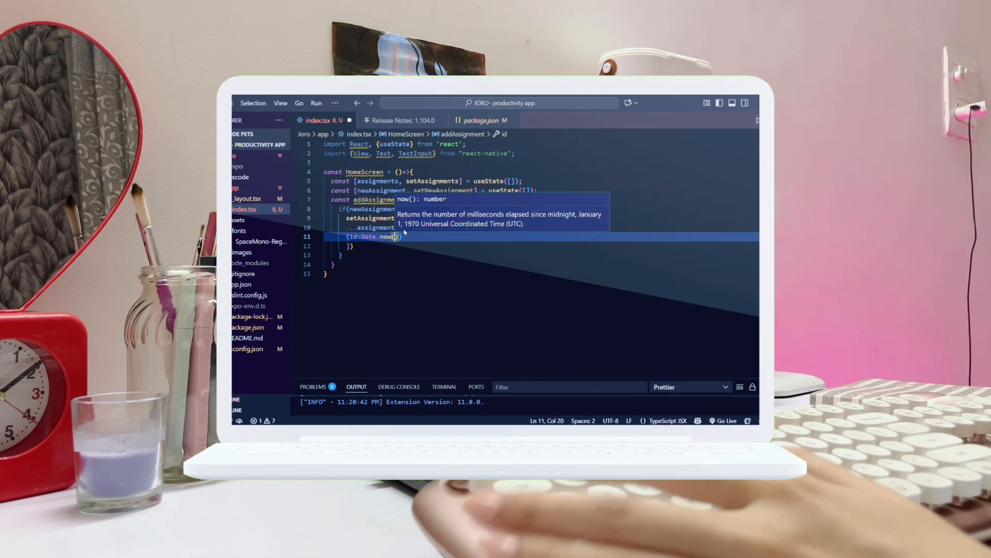
{"action": "type", "text": ".toString(), tex"}
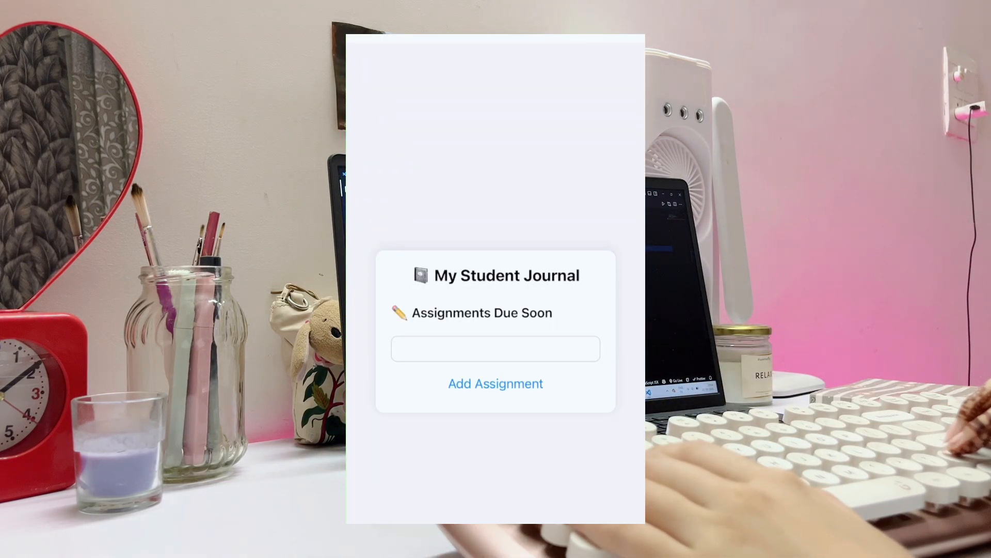
Enter 'Start React', 'DBMS assi', 'Rep' and 'DS' as assignments in the phone checklist.
{"action": "type", "text": "Start React"}
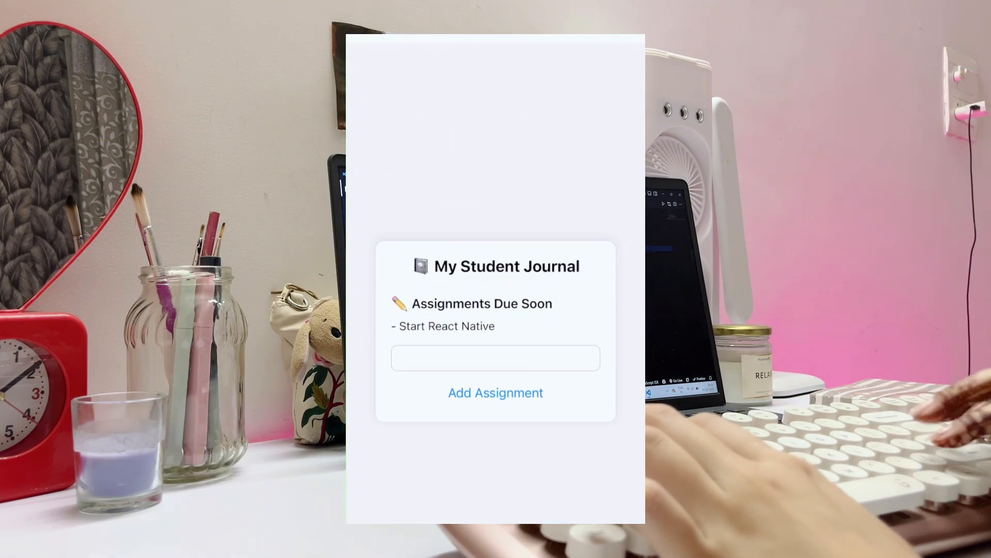
{"action": "type", "text": "DBMS assi"}
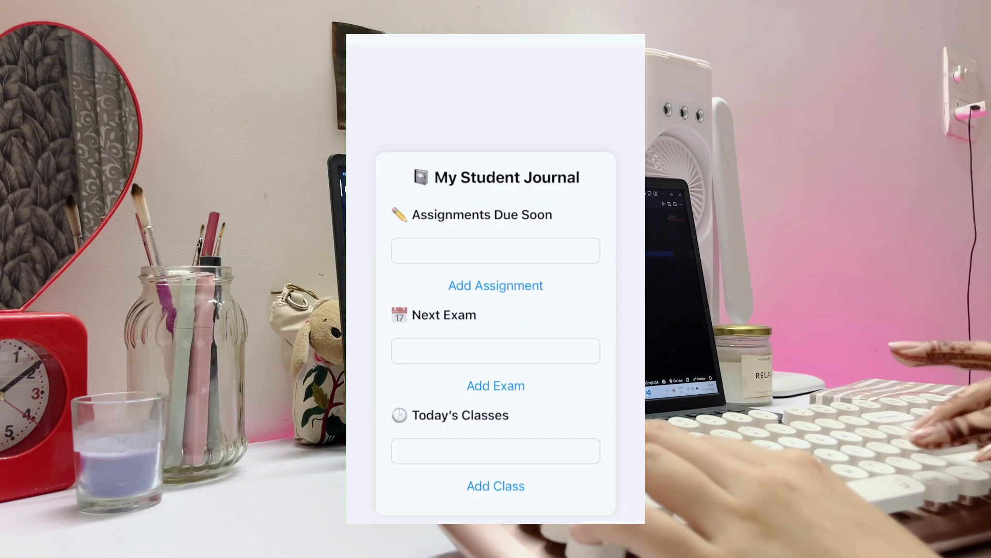
{"action": "type", "text": "Rep"}
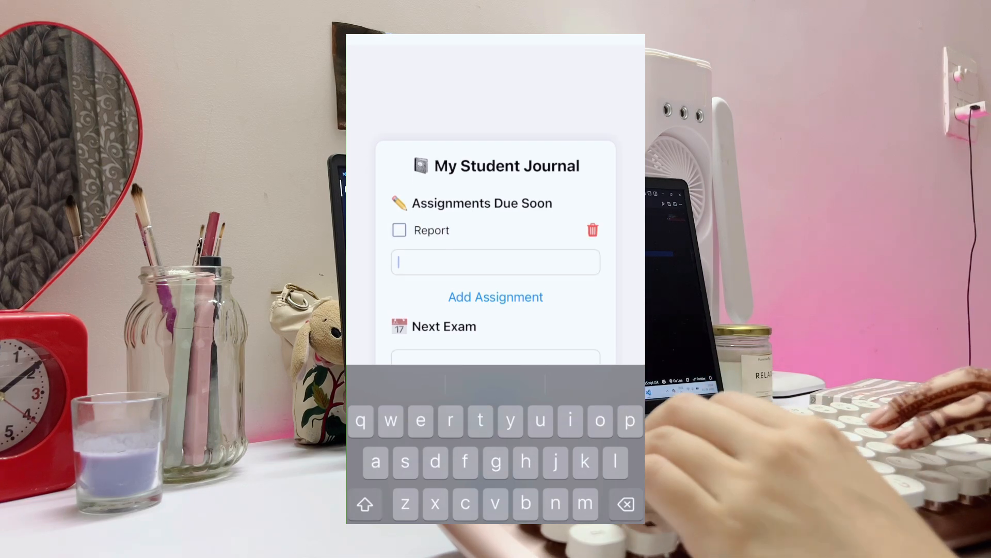
{"action": "type", "text": "DS"}
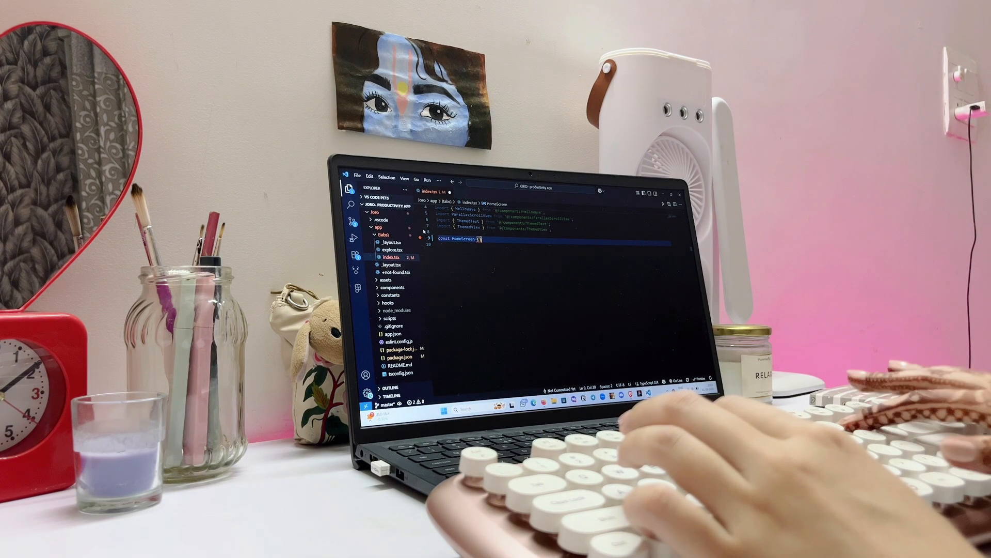
Add the '()' parameter list to the HomeScreen arrow function declaration.
{"action": "type", "text": "()"}
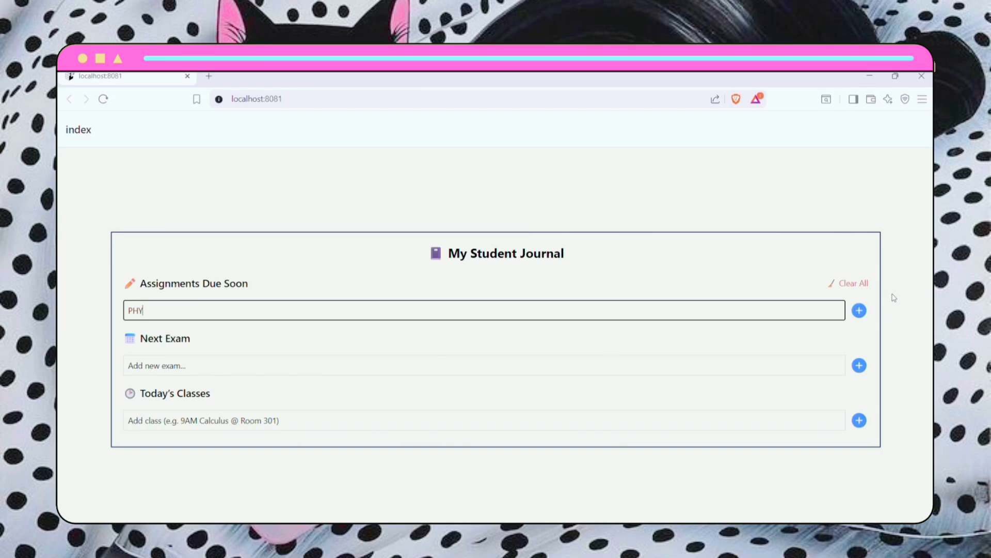
Add PHY and LAB assignments and the DSA quiz exam, then start a 'Physics @' class entry.
{"action": "left_click", "coordinate": [858, 310]}
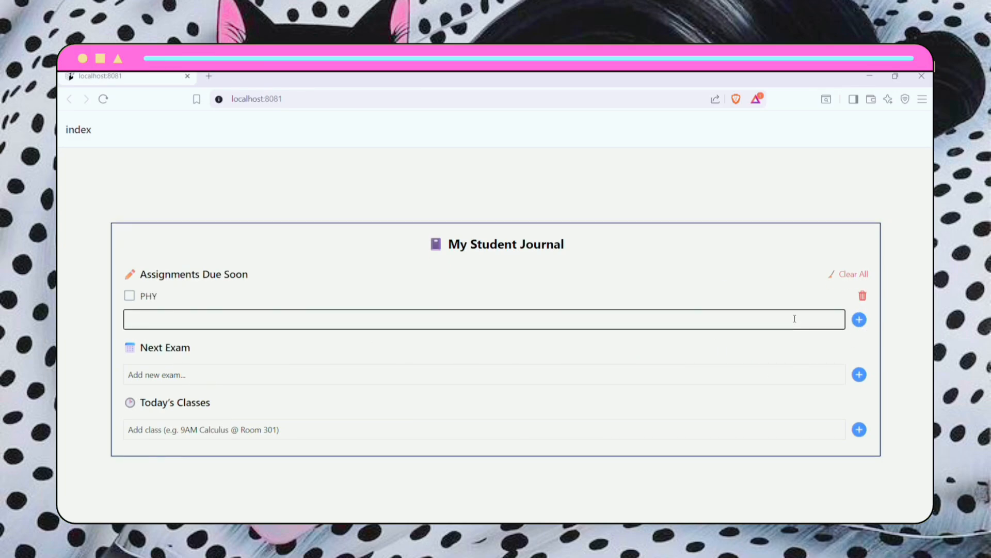
{"action": "left_click", "coordinate": [859, 319]}
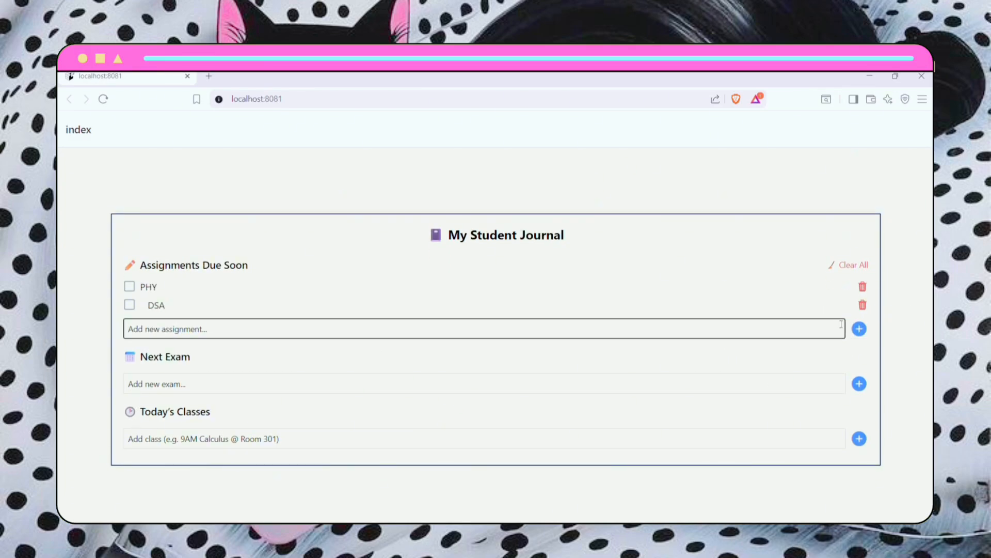
{"action": "left_click", "coordinate": [859, 328]}
{"action": "type", "text": "DSA"}
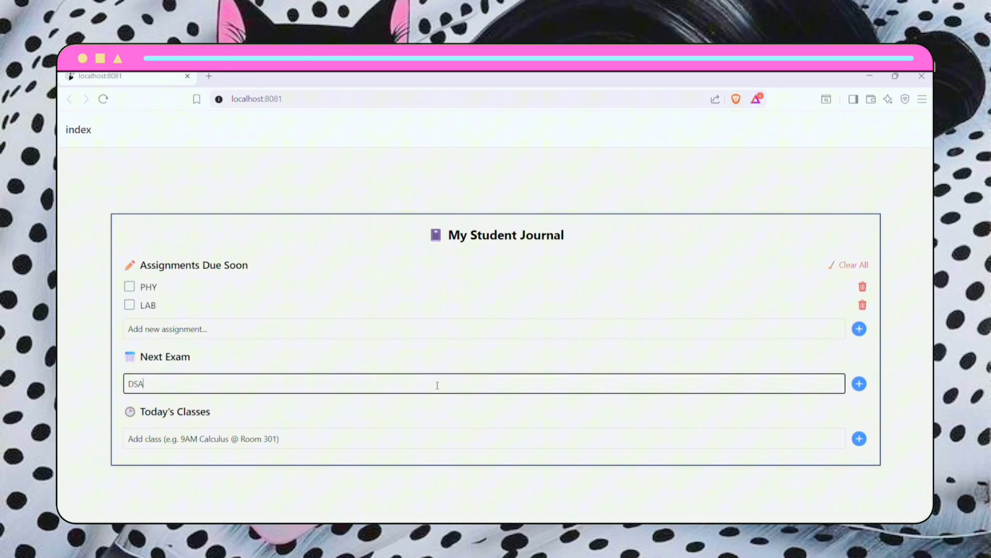
{"action": "left_click", "coordinate": [858, 383]}
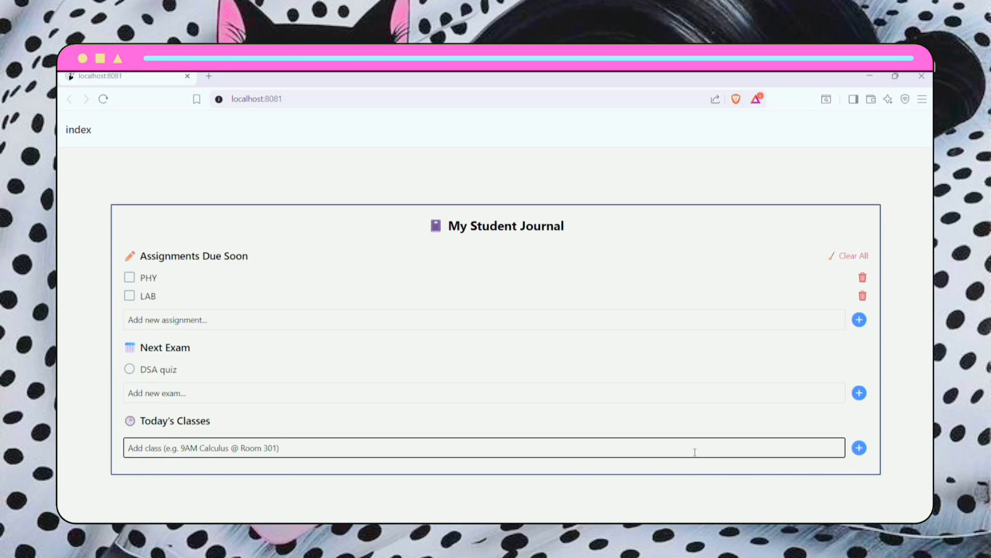
{"action": "type", "text": "Physics @"}
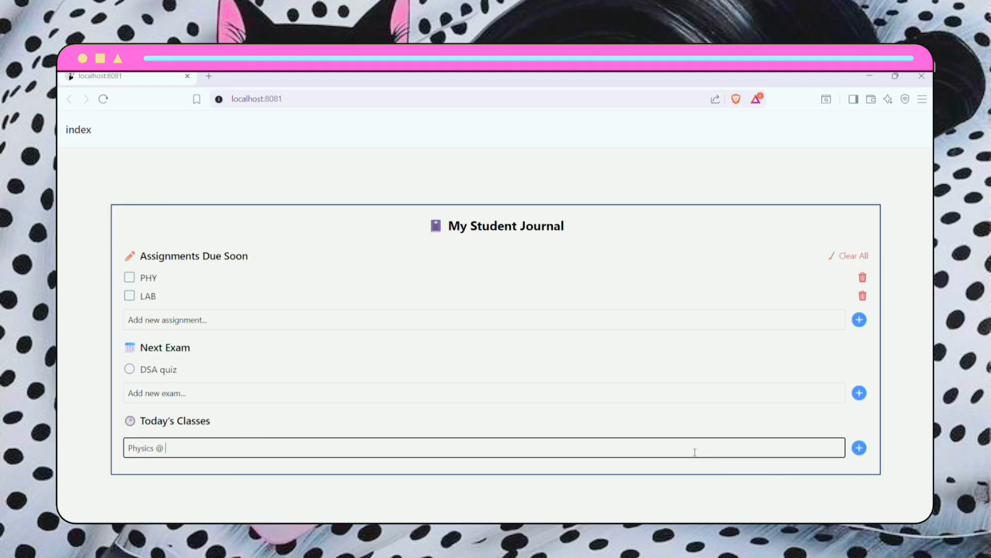